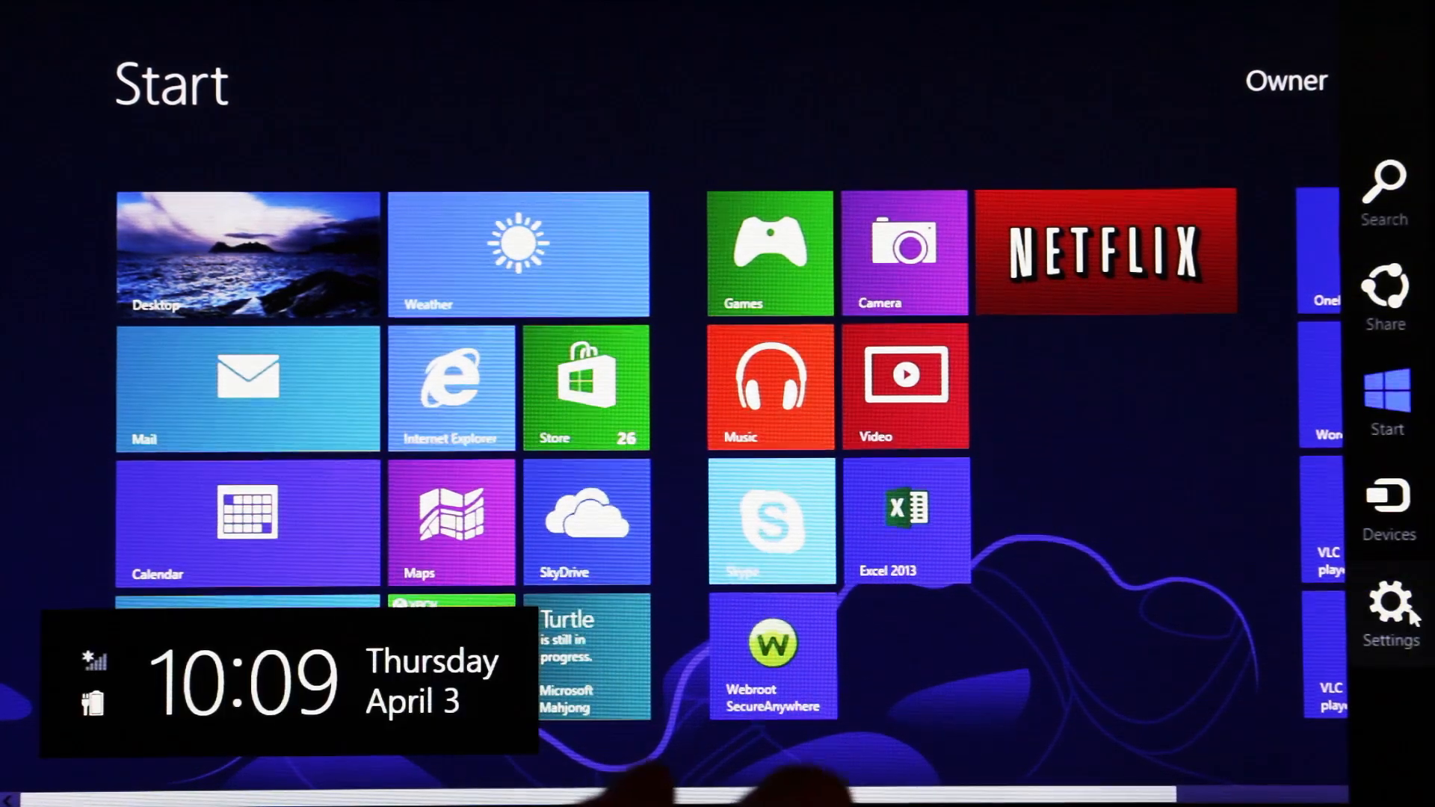
- Bring up the Settings pane from the Start screen's Charms bar
click(1387, 599)
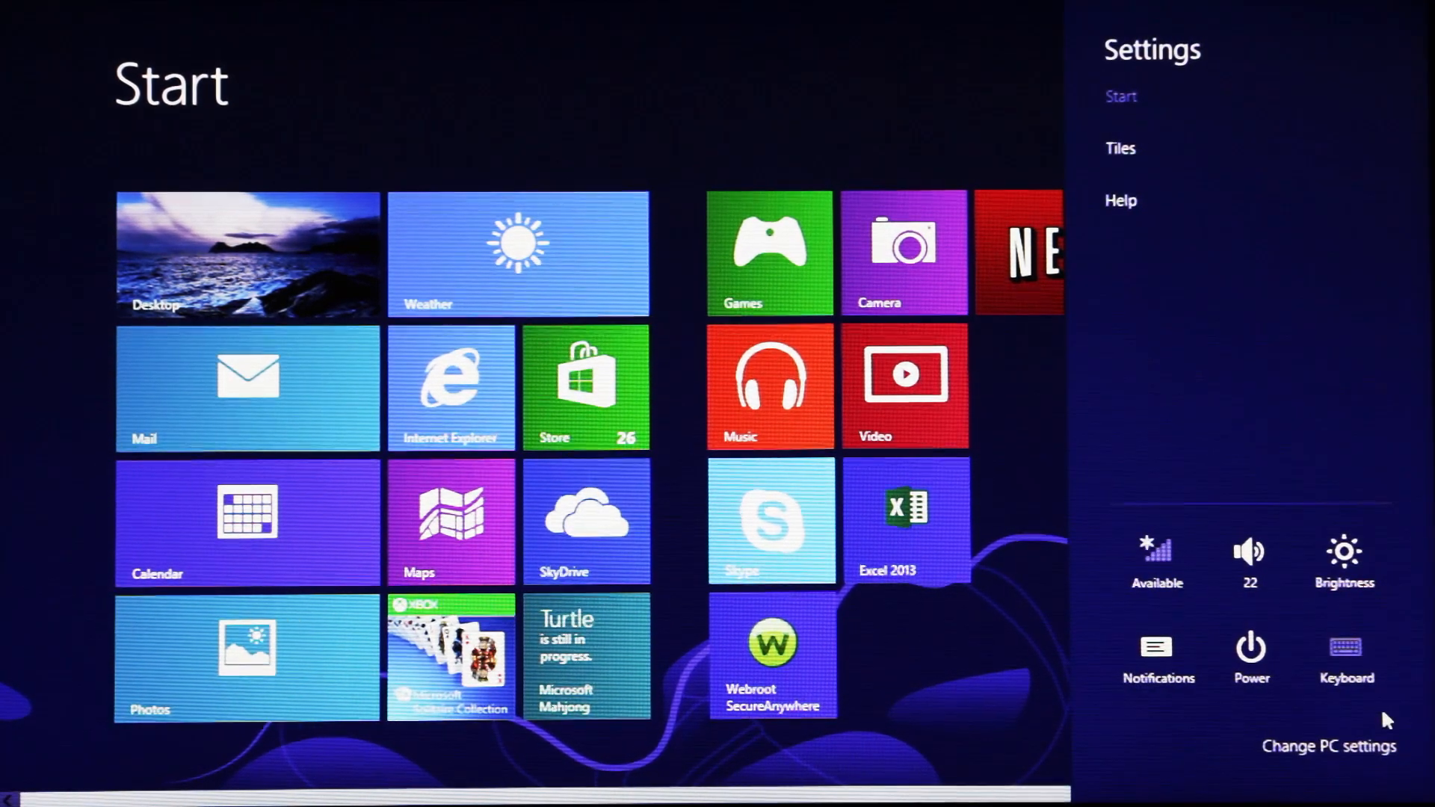
mouse_move(1329, 746)
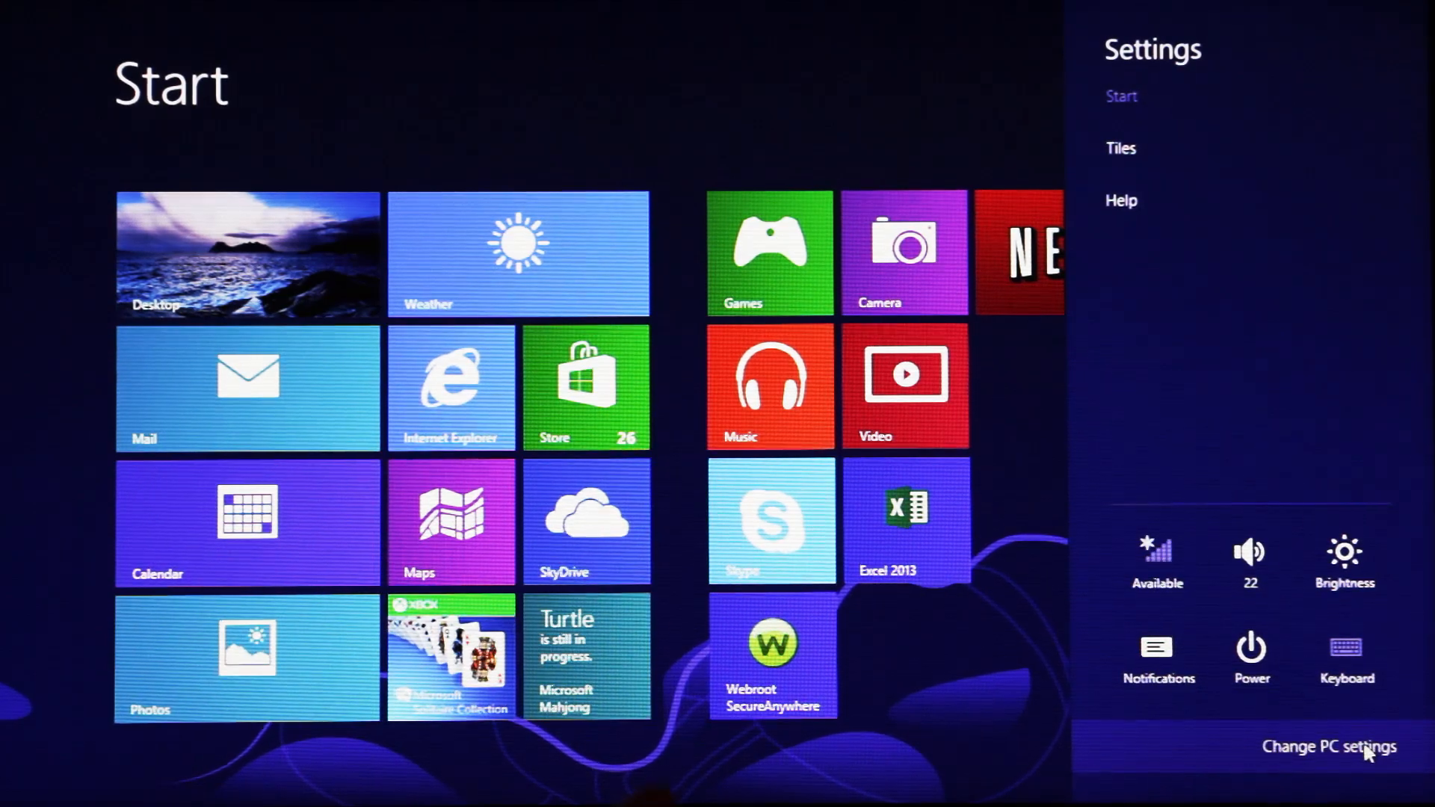
- Go to Change PC settings > General and scroll to the Remove everything and reinstall Windows option
click(1329, 747)
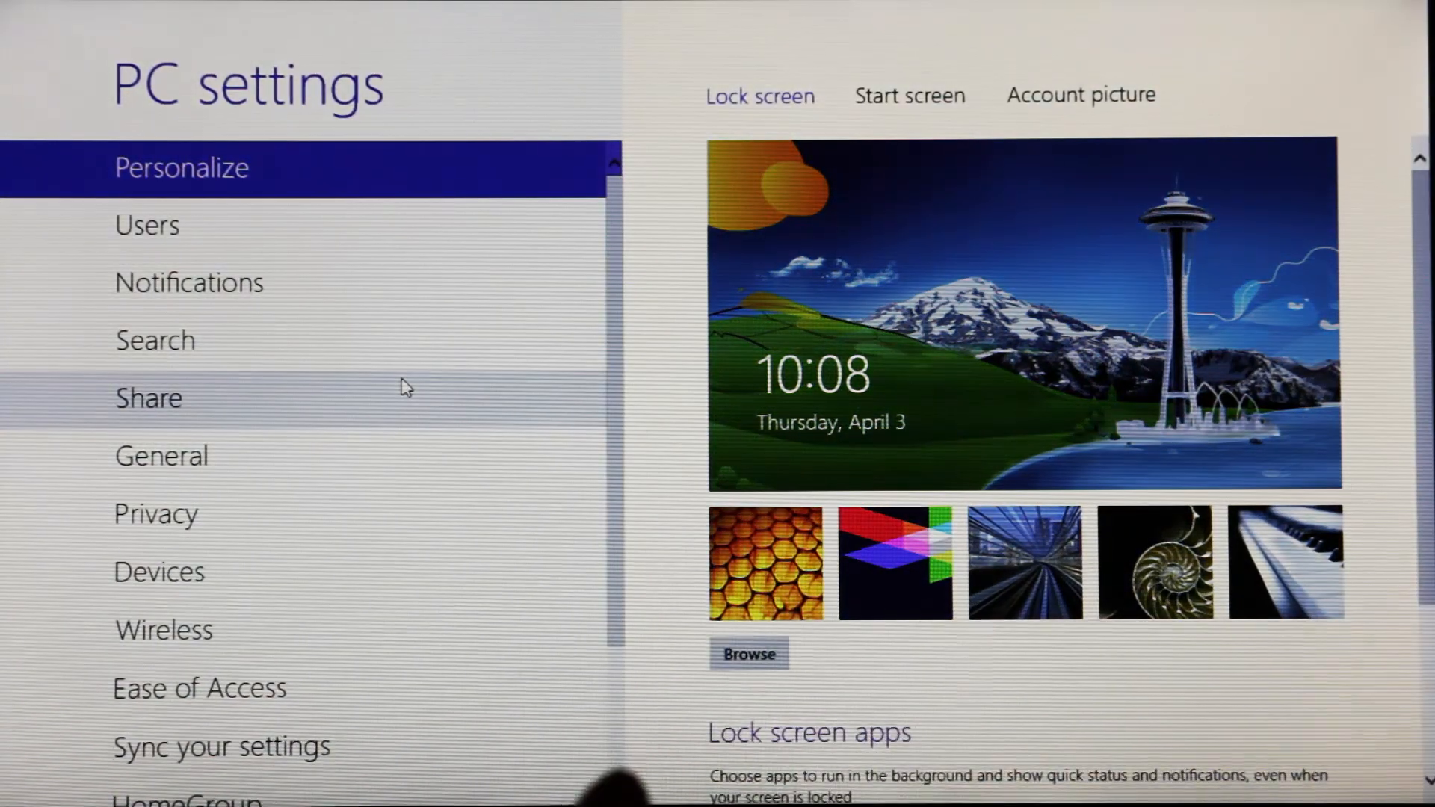
scroll(down, 3)
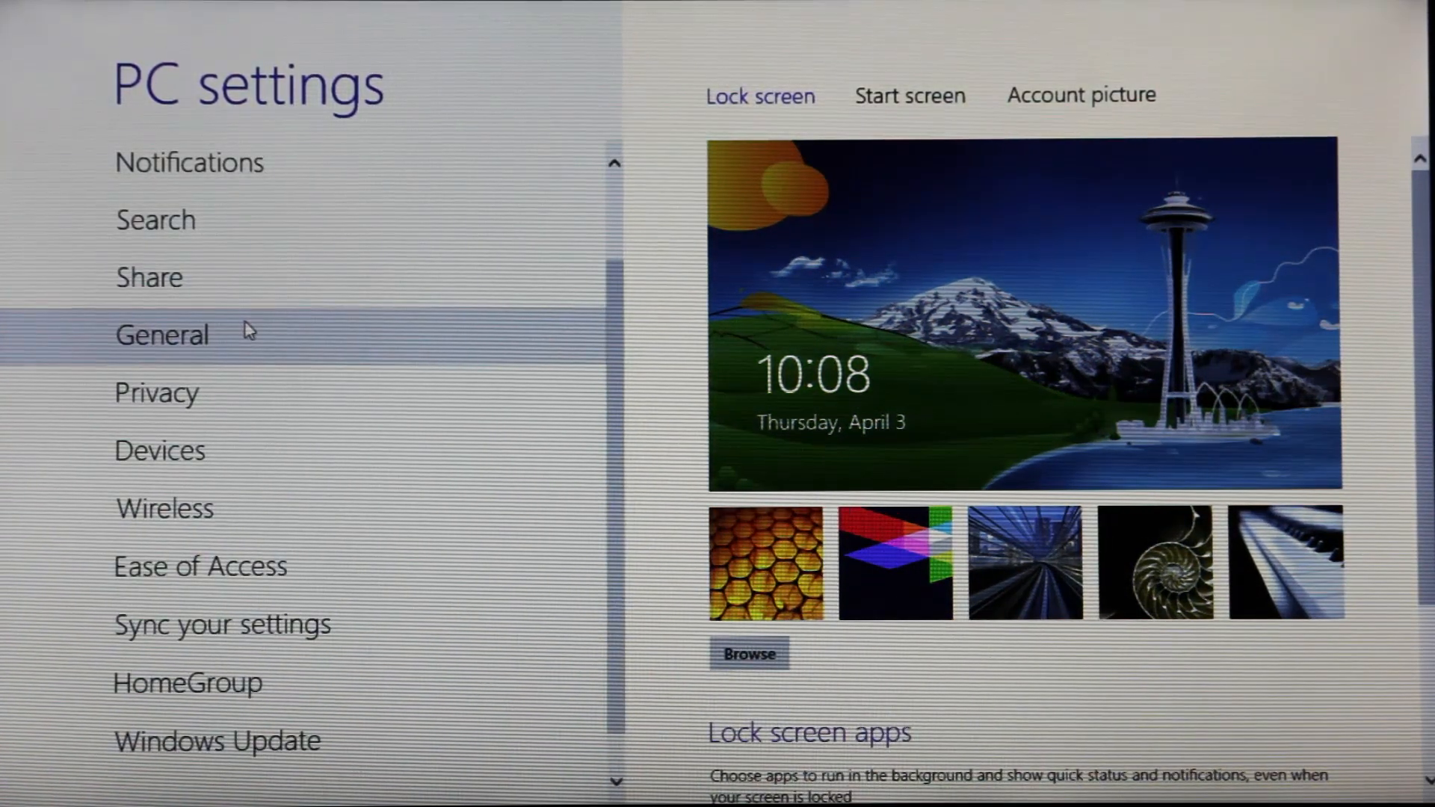
click(162, 335)
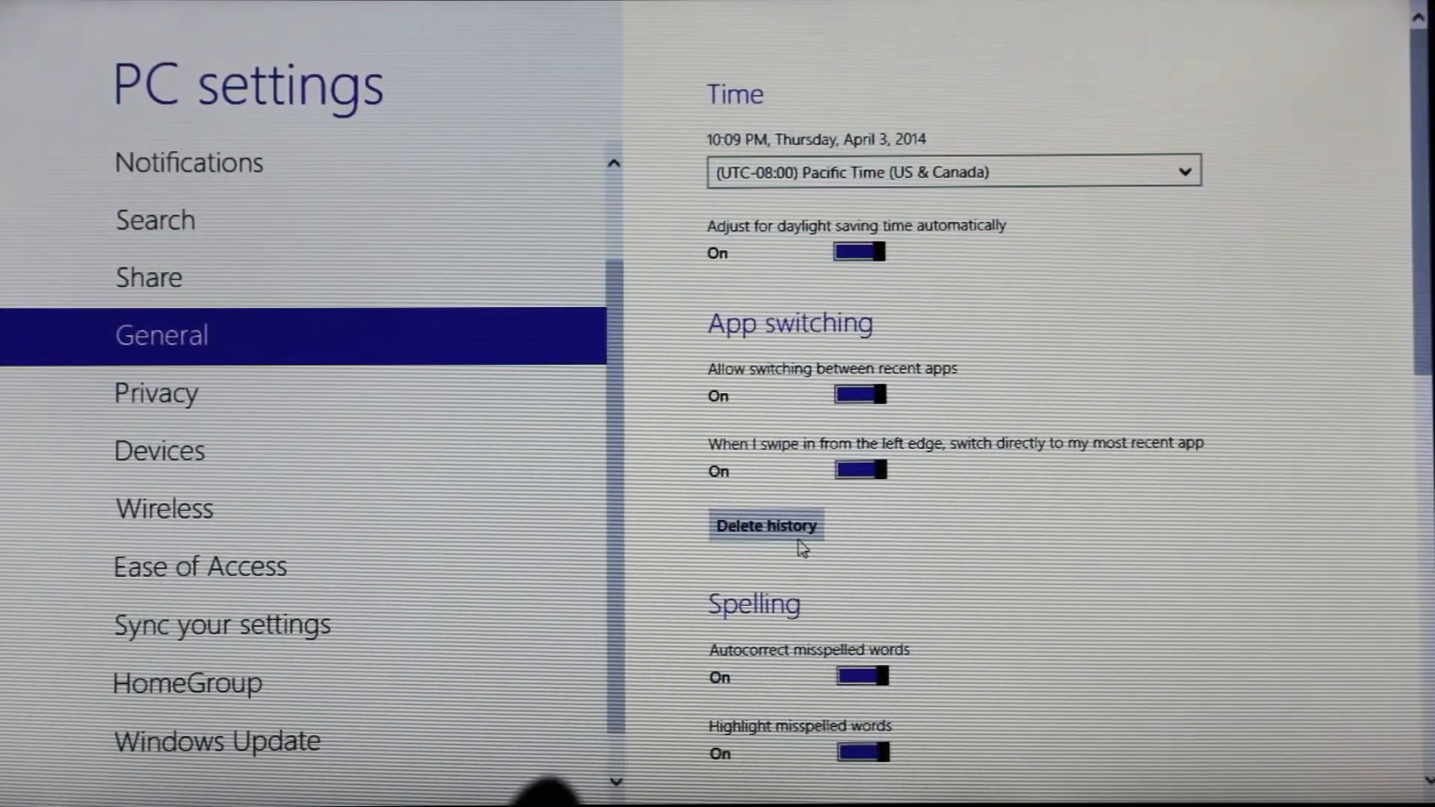
scroll(down, 3)
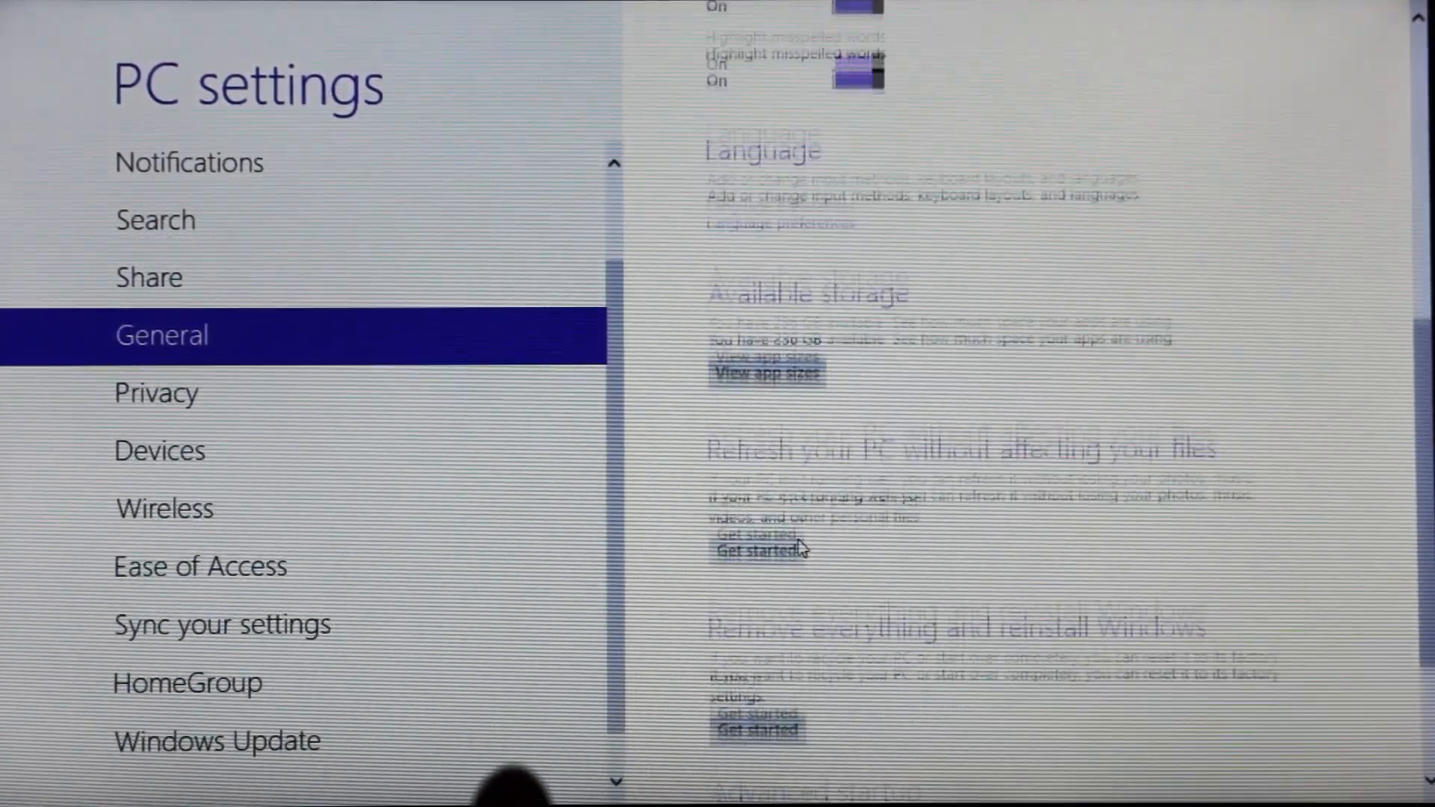
scroll(down, 3)
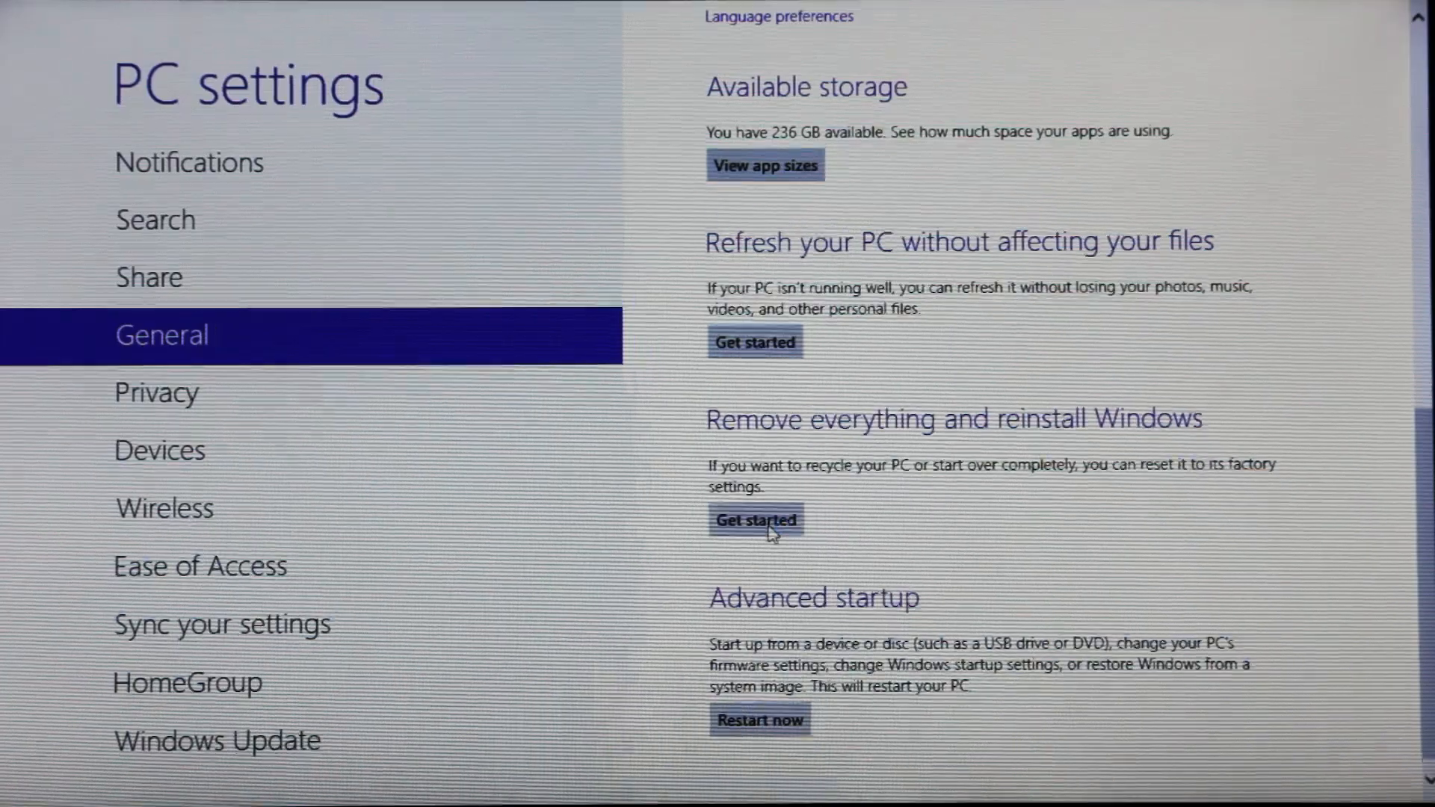
- Start 'Remove everything and reinstall Windows' and accept the warning about what the reset will do
click(755, 520)
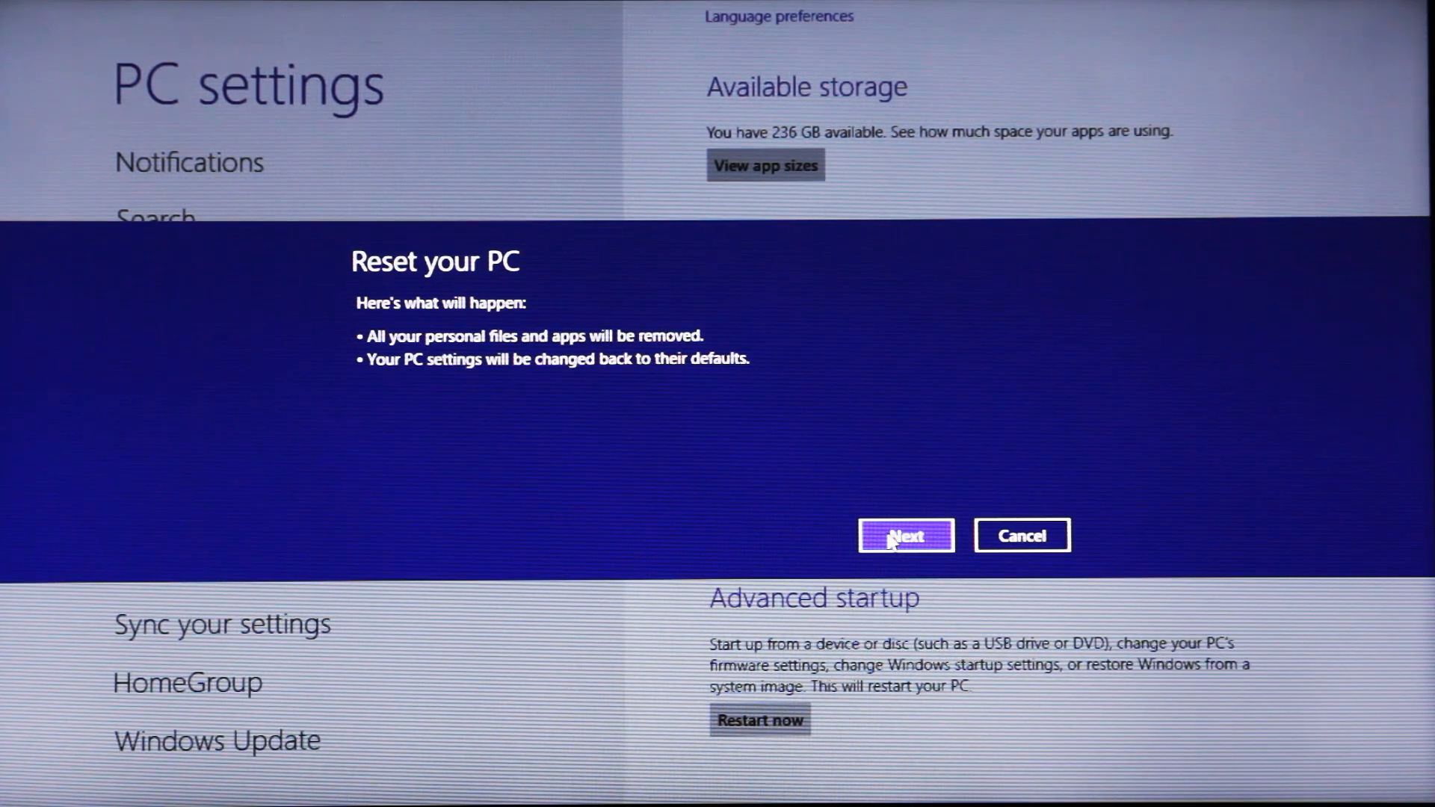
click(905, 535)
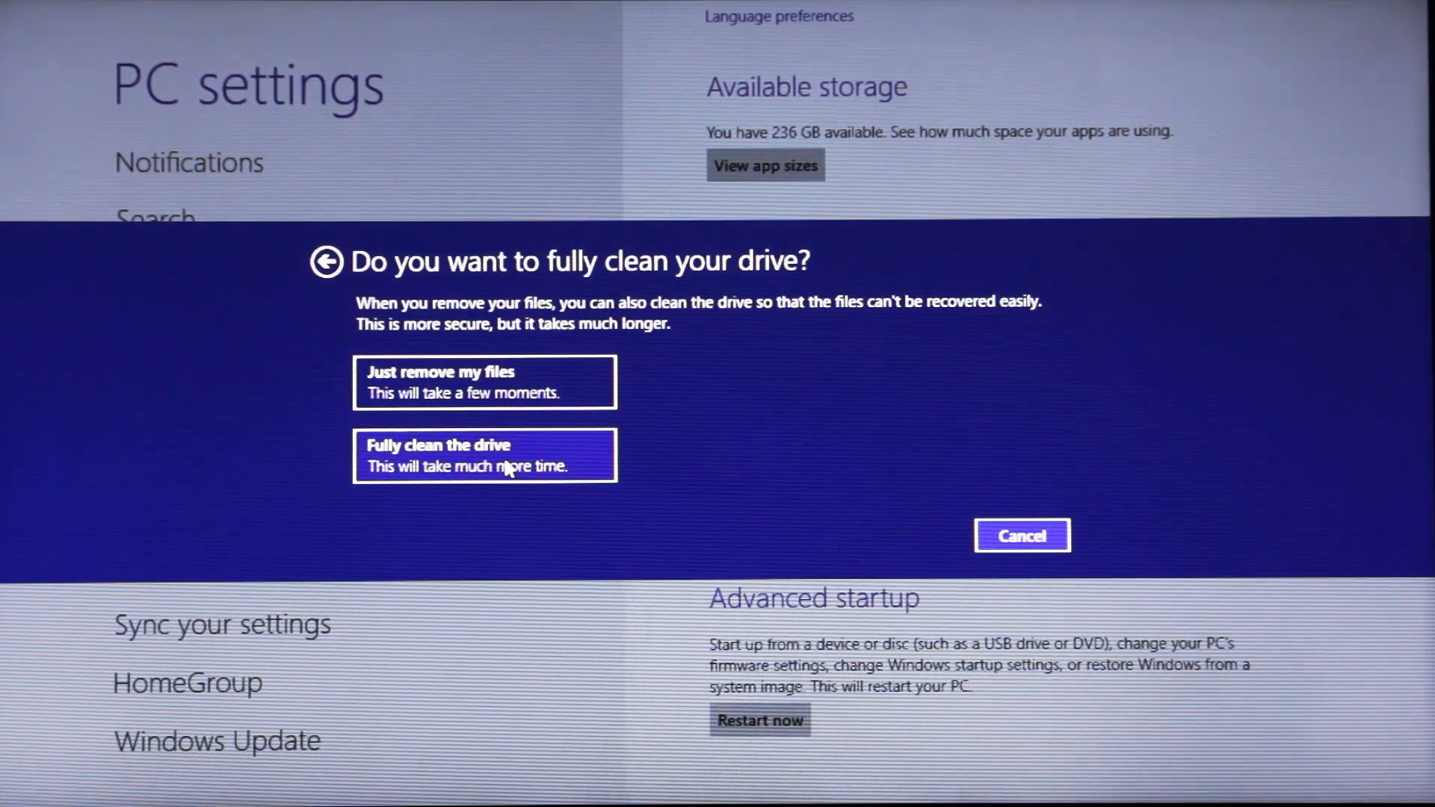
- Choose 'Fully clean the drive' and confirm Reset so the PC restarts
click(483, 381)
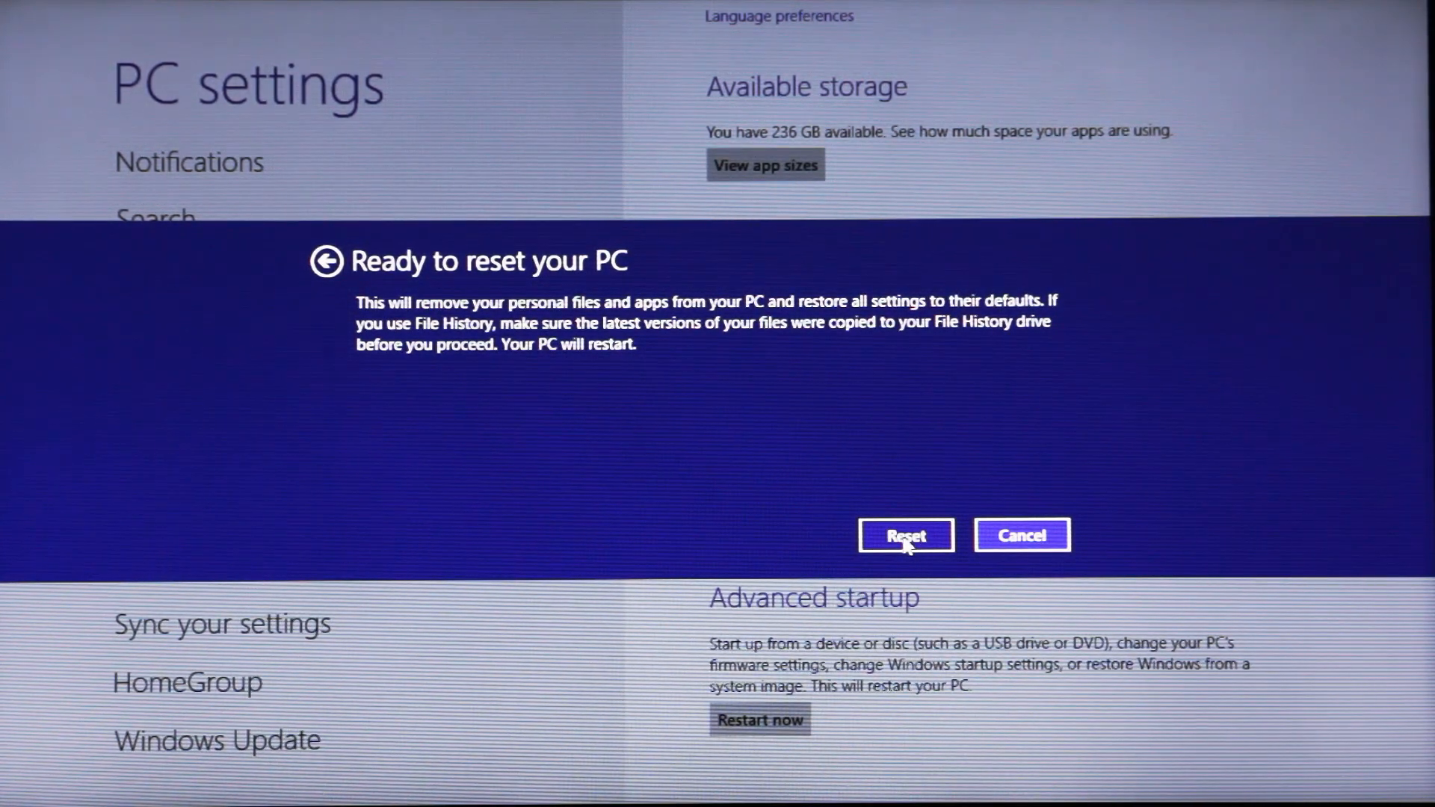
click(906, 535)
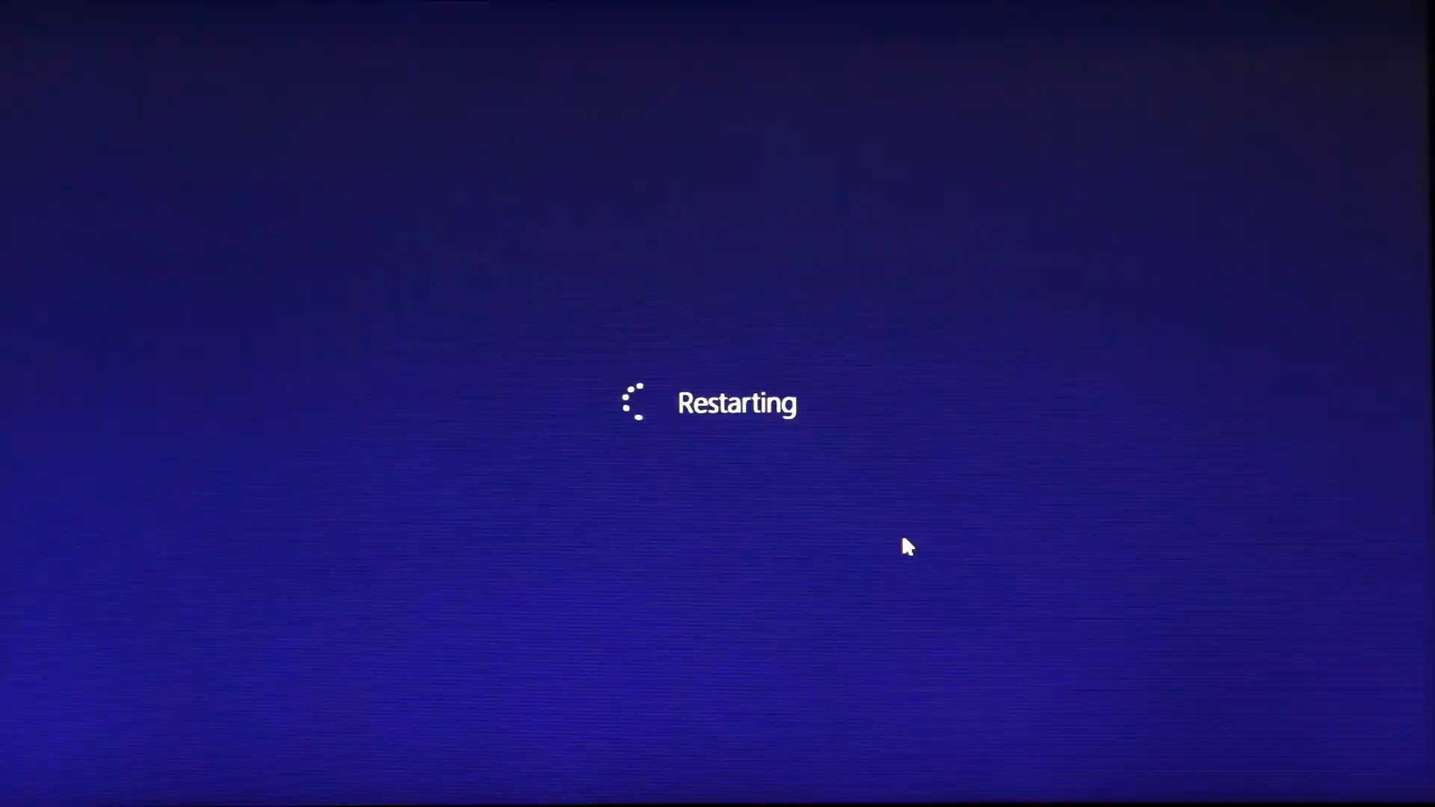